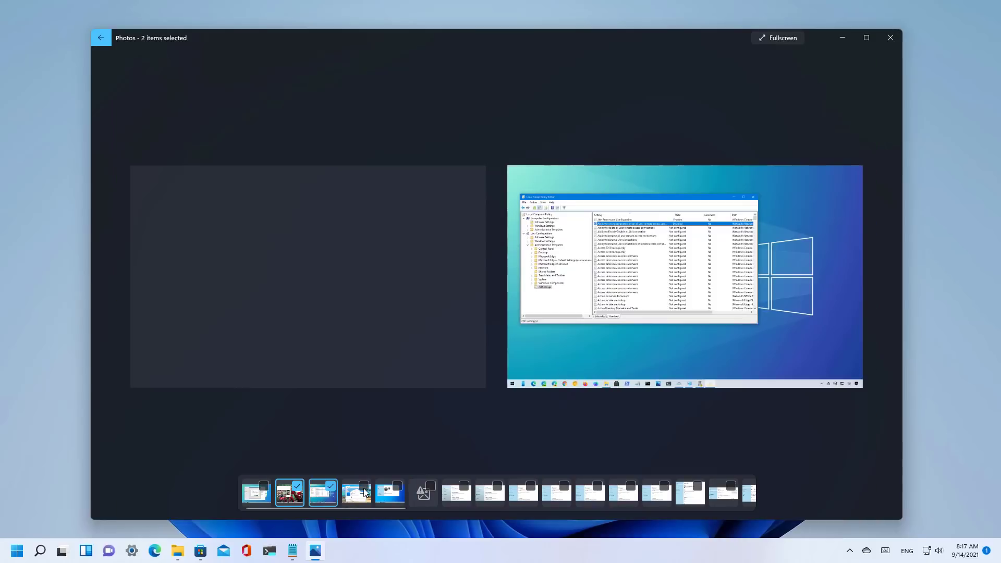
Deselect the second filmstrip item so only Screenshot (4).png is shown.
left_click(356, 492)
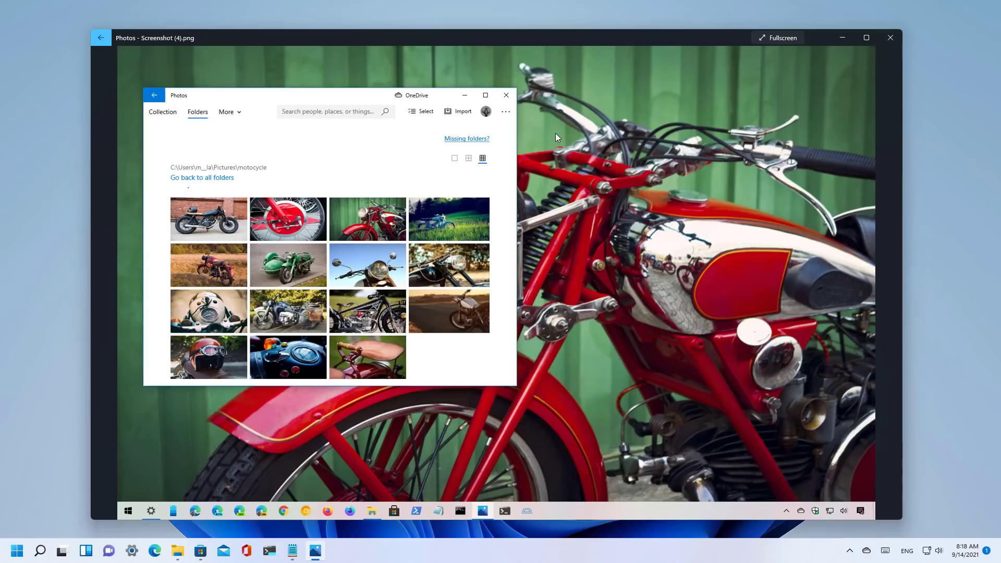
mouse_move(664, 113)
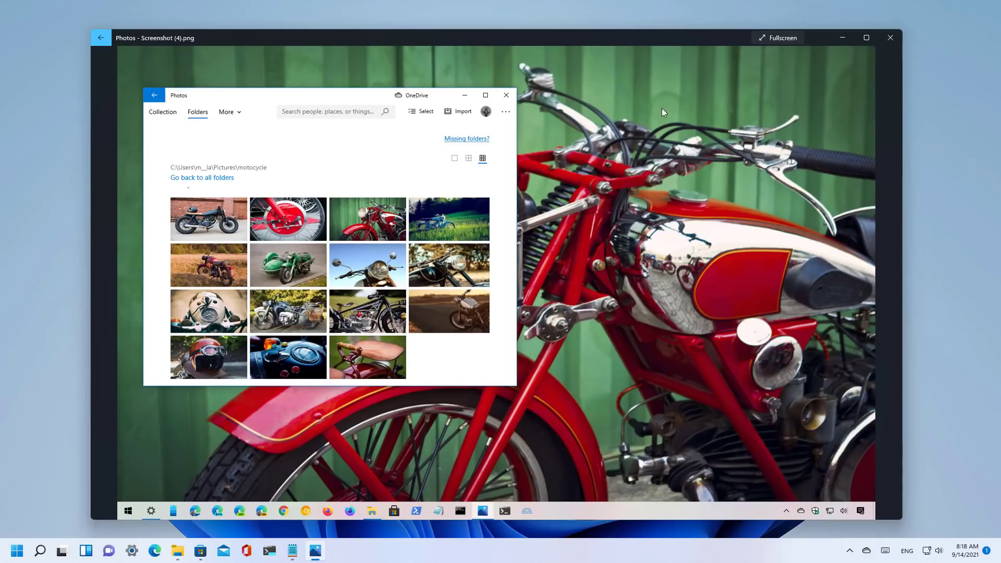
mouse_move(777, 37)
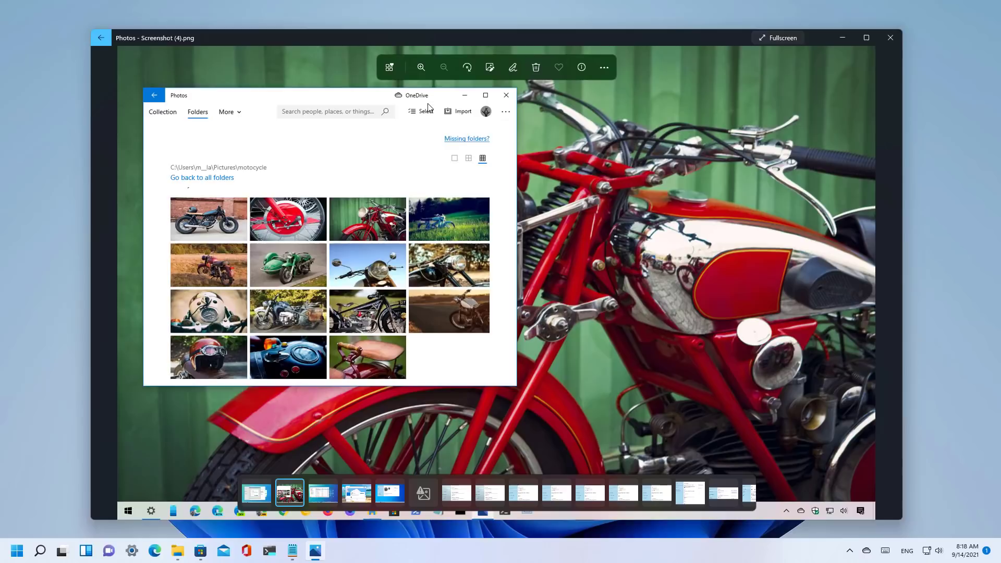
mouse_move(389, 68)
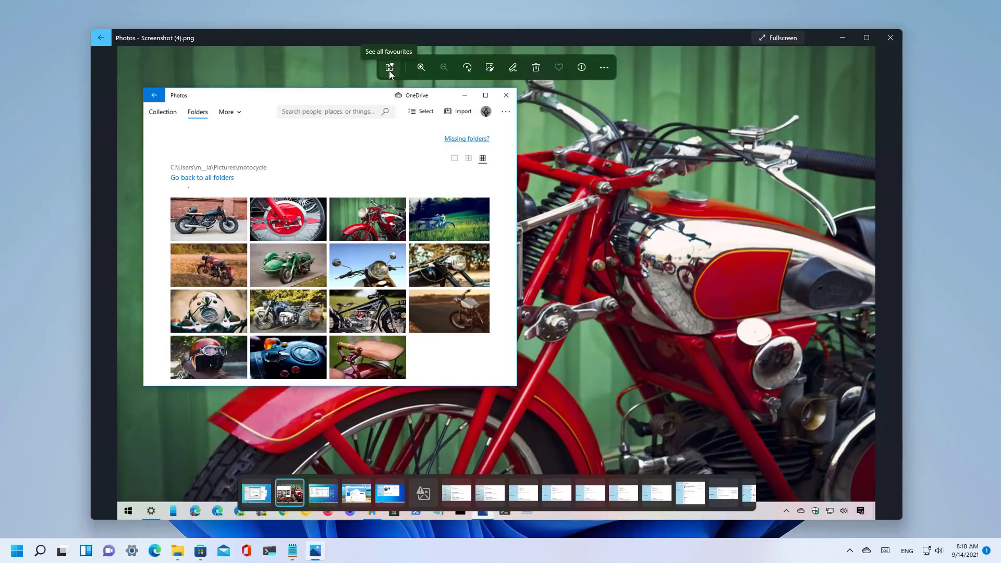
Switch the Screenshot (4).png viewer into Draw mode with pen and eraser tools.
left_click(389, 67)
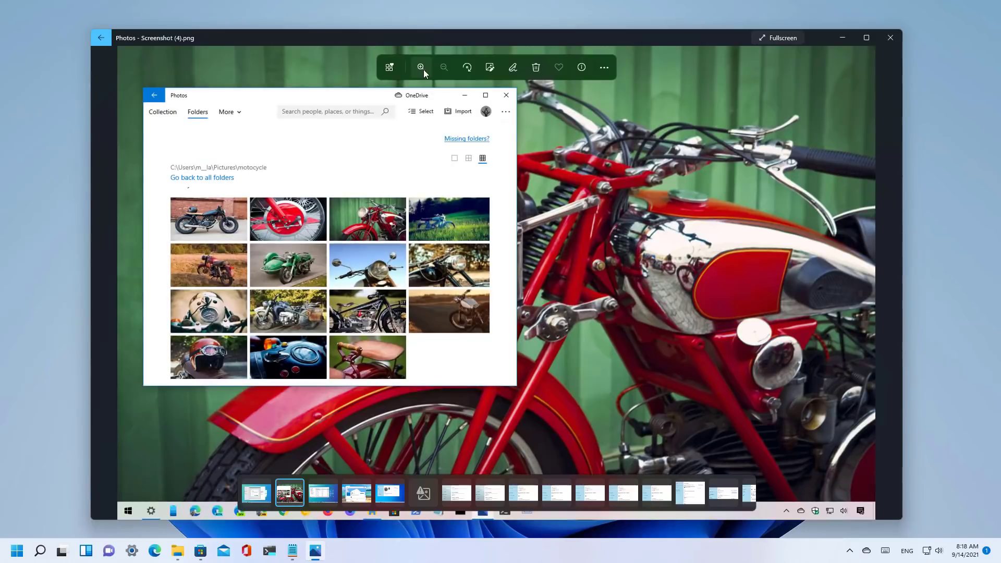
mouse_move(421, 68)
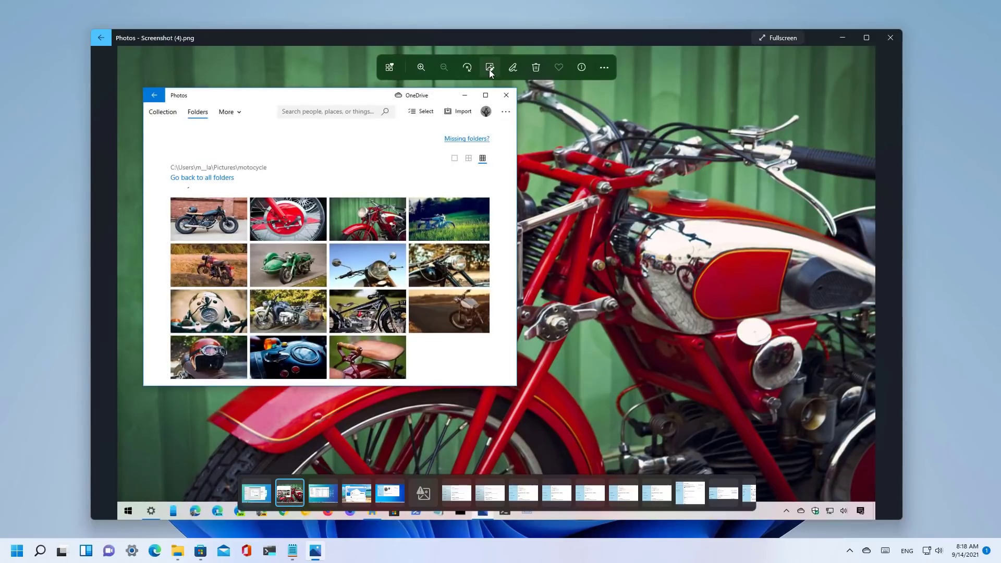
mouse_move(490, 67)
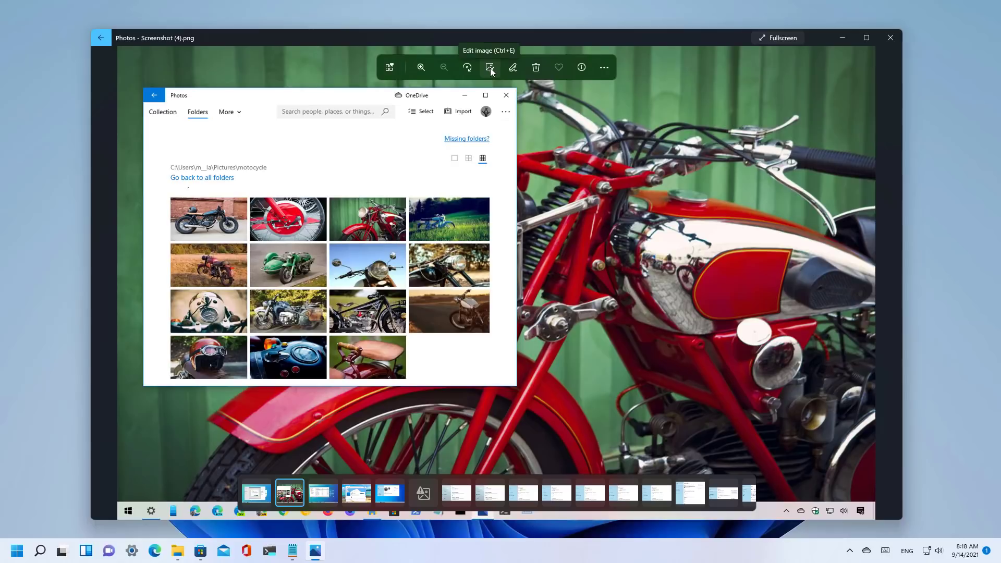
mouse_move(512, 67)
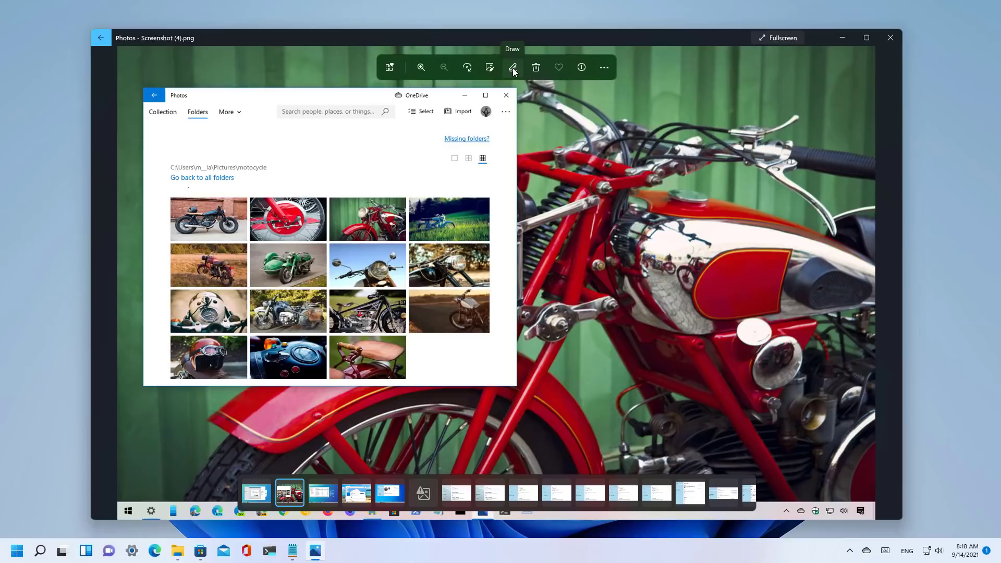
left_click(512, 67)
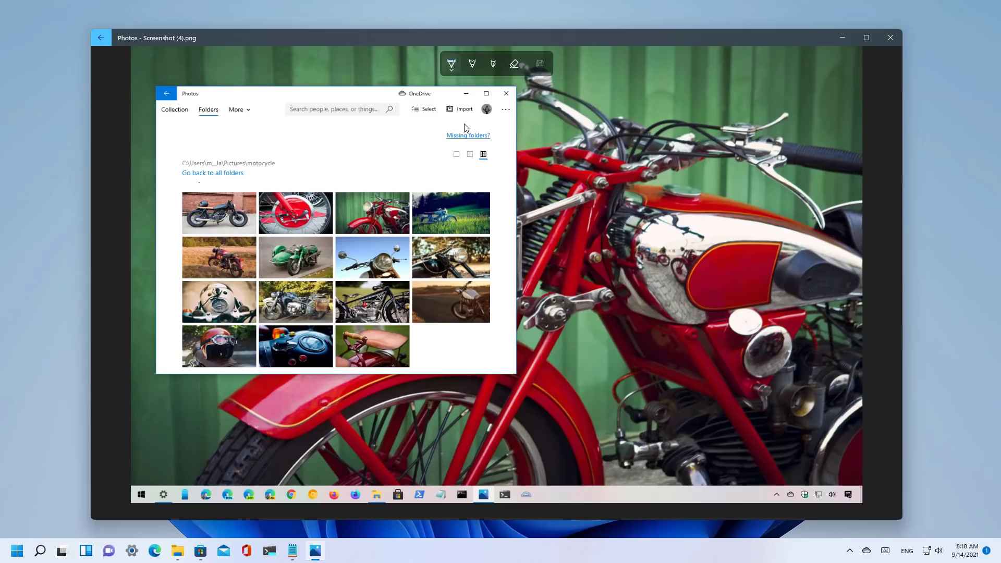
left_click(450, 63)
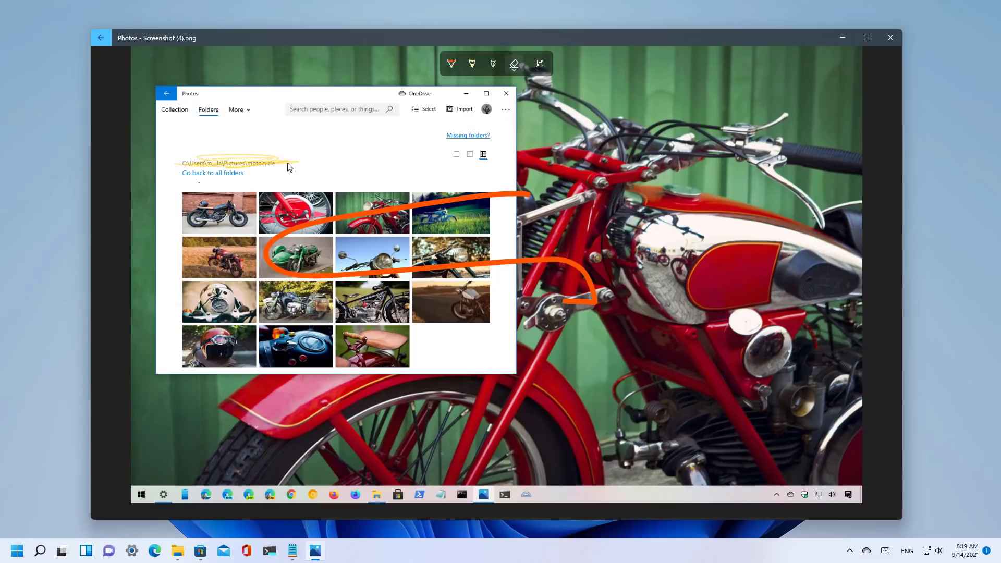
left_click(513, 63)
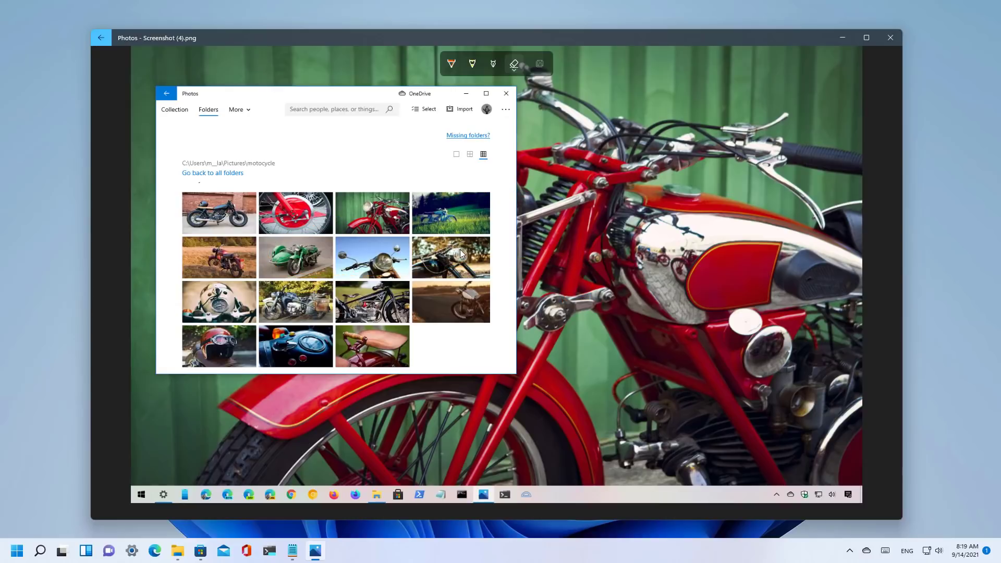
mouse_move(548, 89)
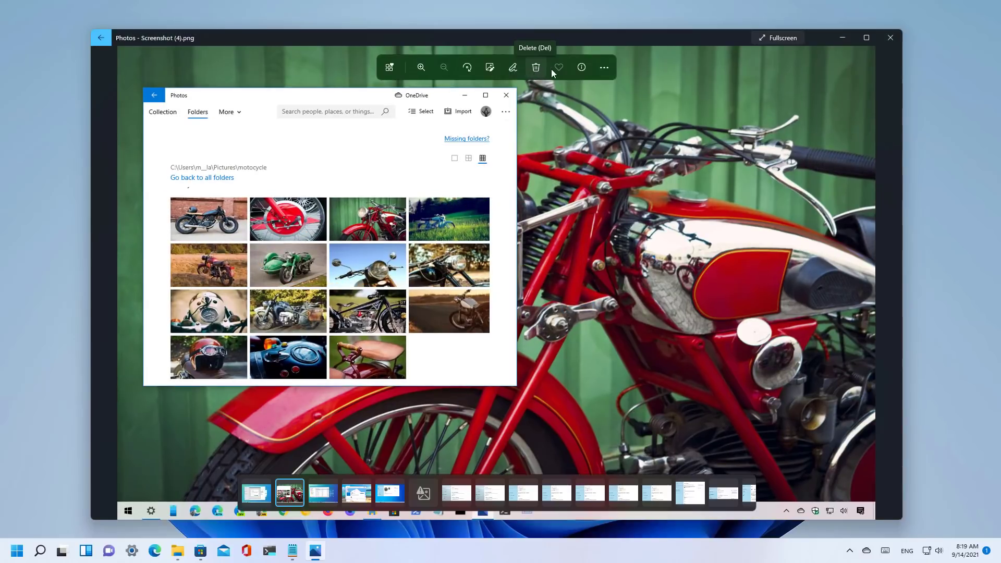
mouse_move(558, 72)
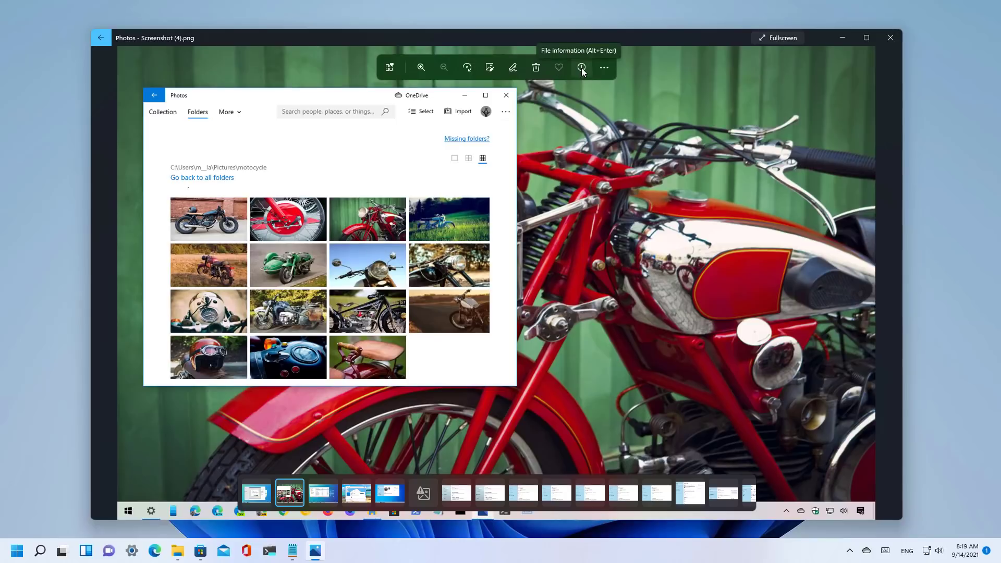
left_click(581, 67)
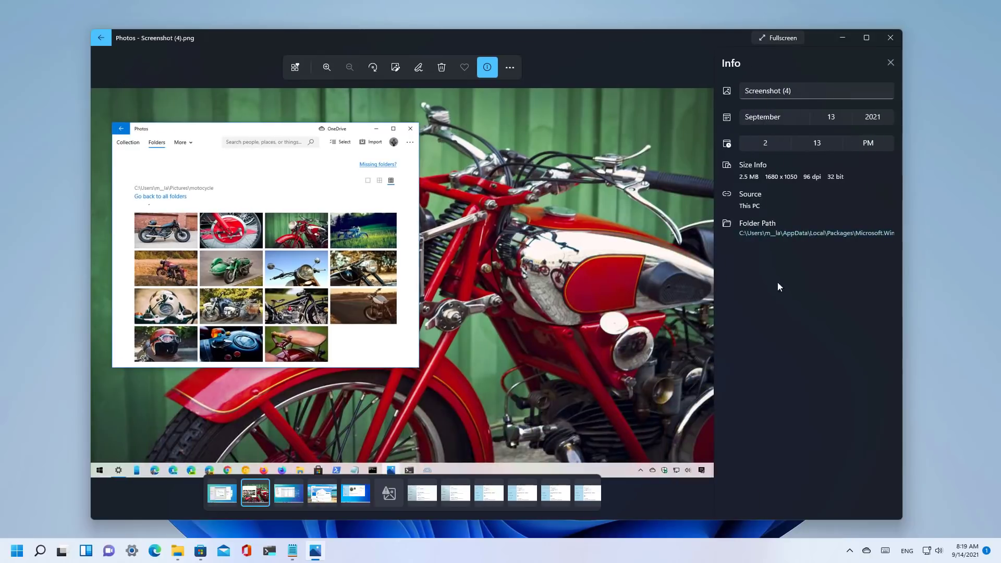
mouse_move(768, 298)
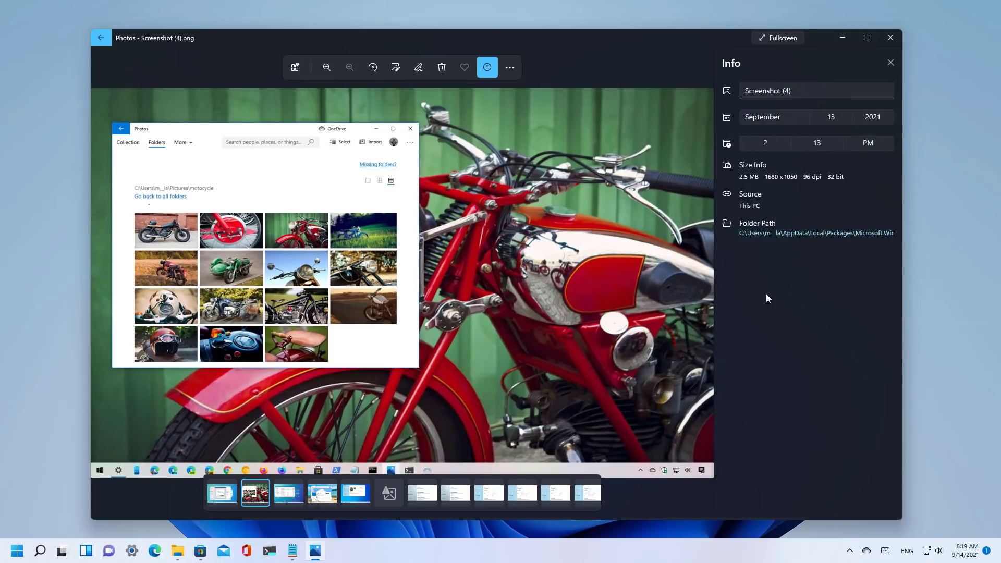
mouse_move(723, 230)
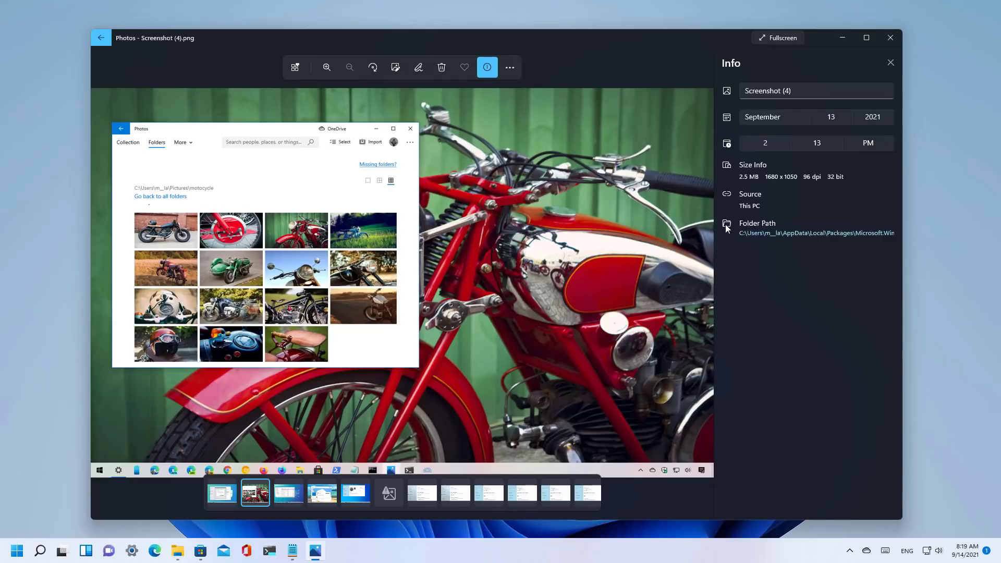
mouse_move(732, 265)
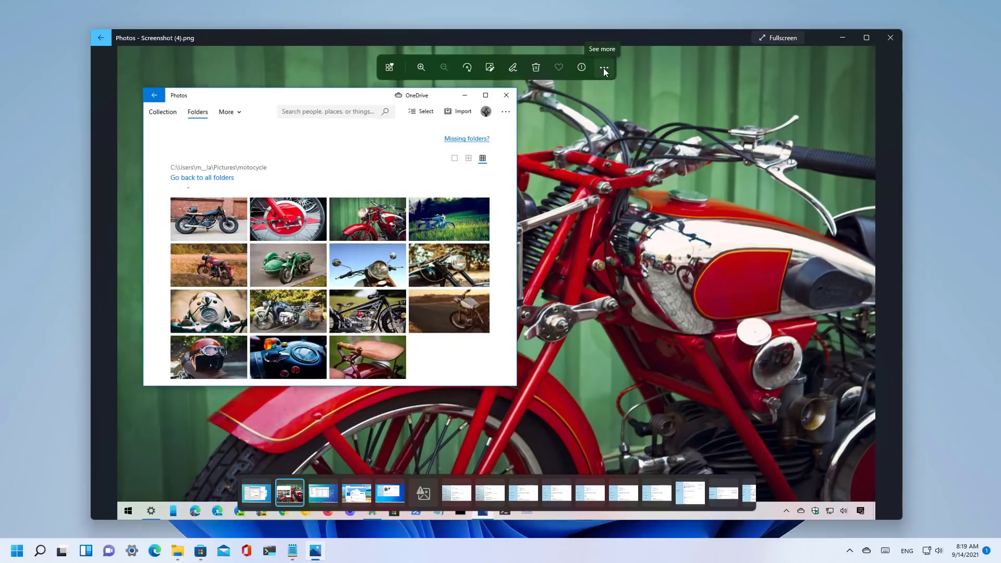
Show the See more menu with save, print, resize, Set as and slideshow options.
left_click(603, 67)
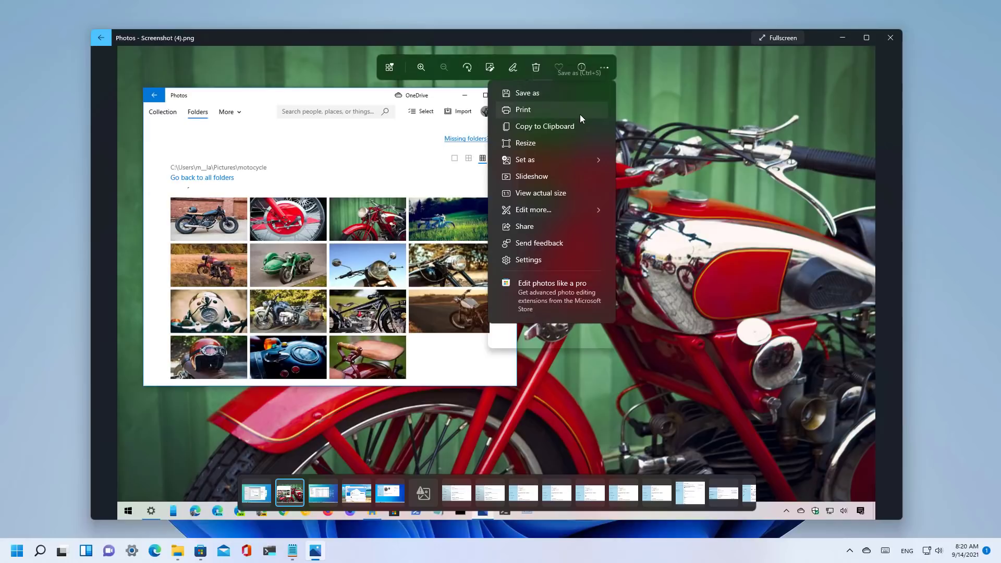
mouse_move(564, 143)
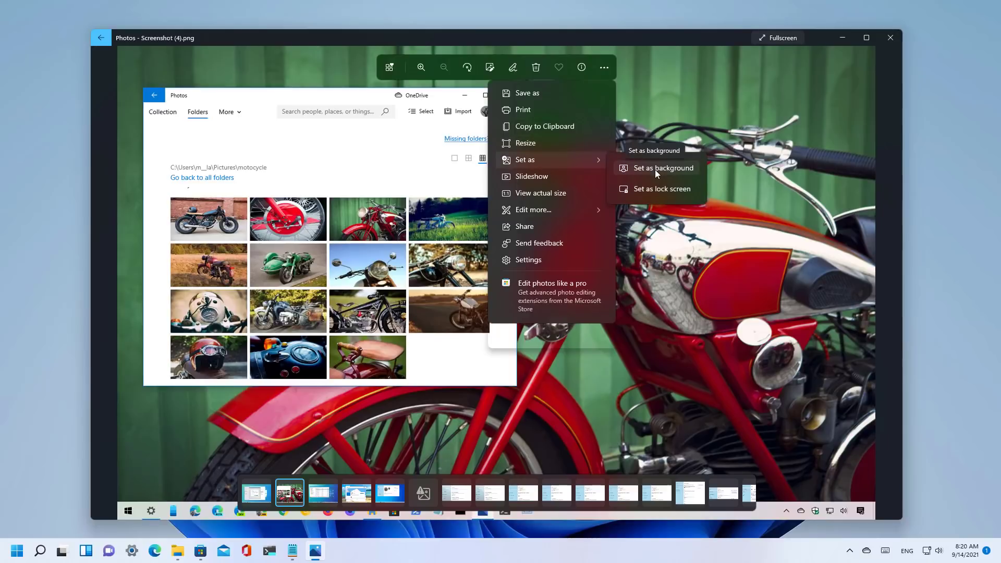
mouse_move(662, 189)
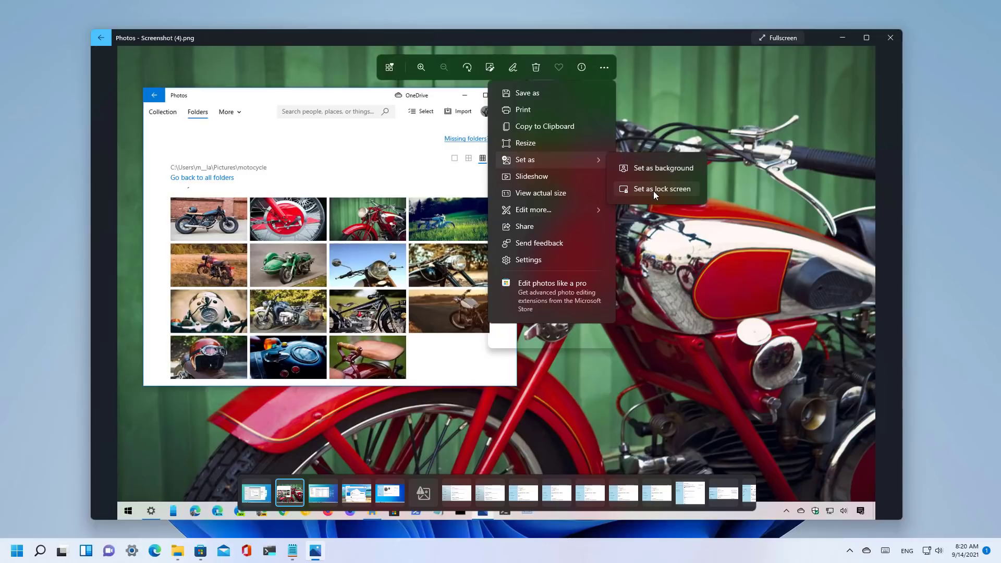
mouse_move(531, 177)
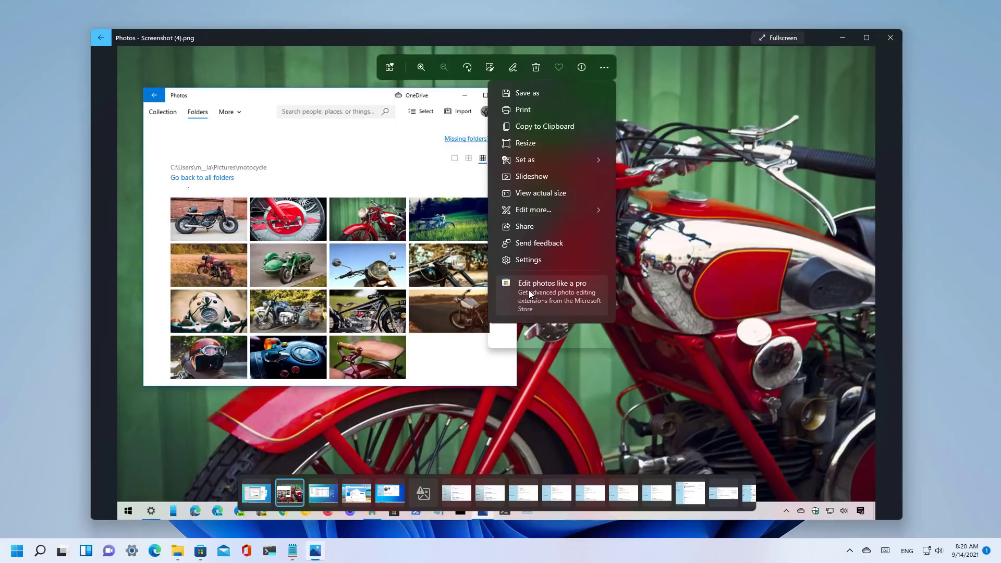
Choose Edit photos like a pro and let the browser open the Store's photo editing apps page.
left_click(551, 282)
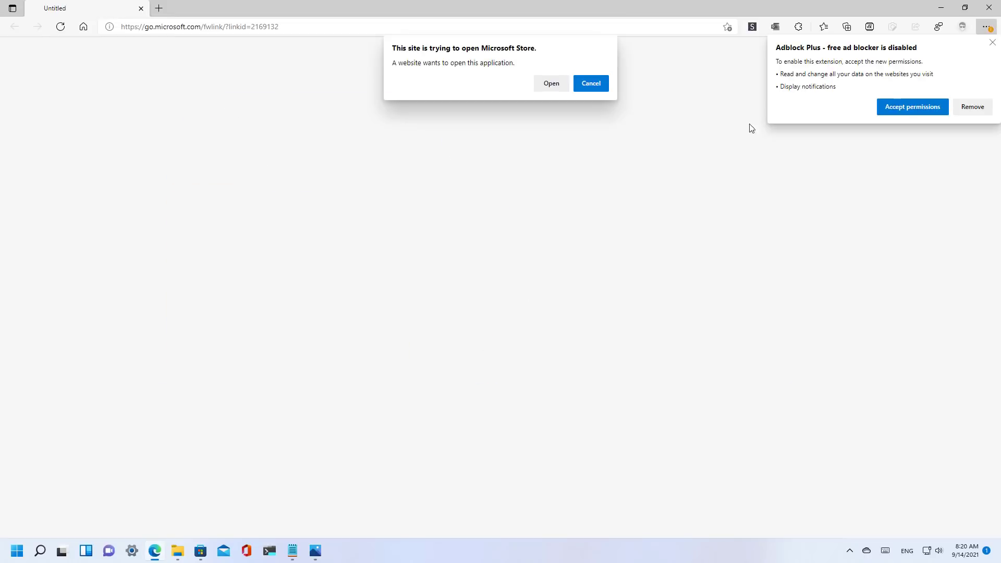
left_click(551, 82)
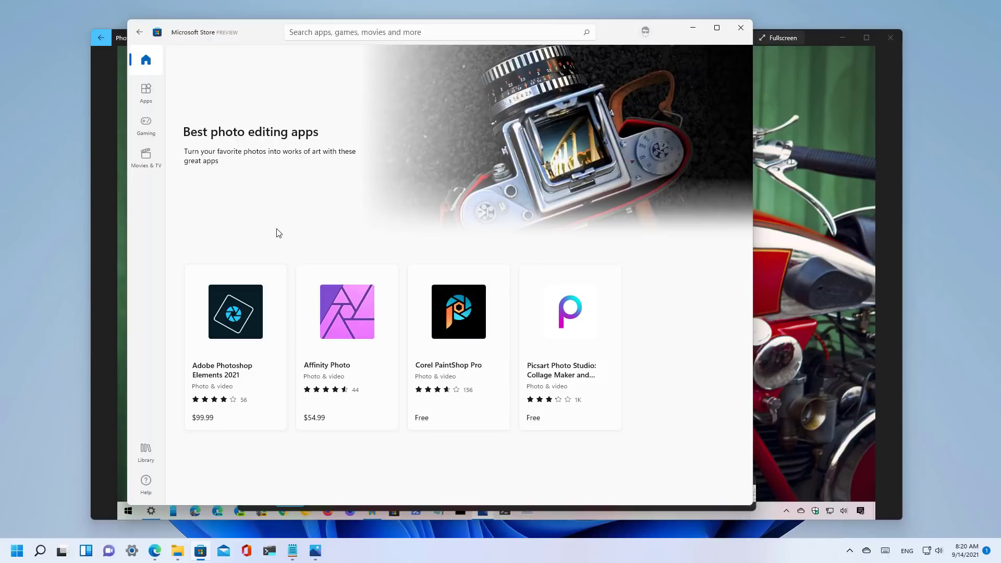
mouse_move(268, 228)
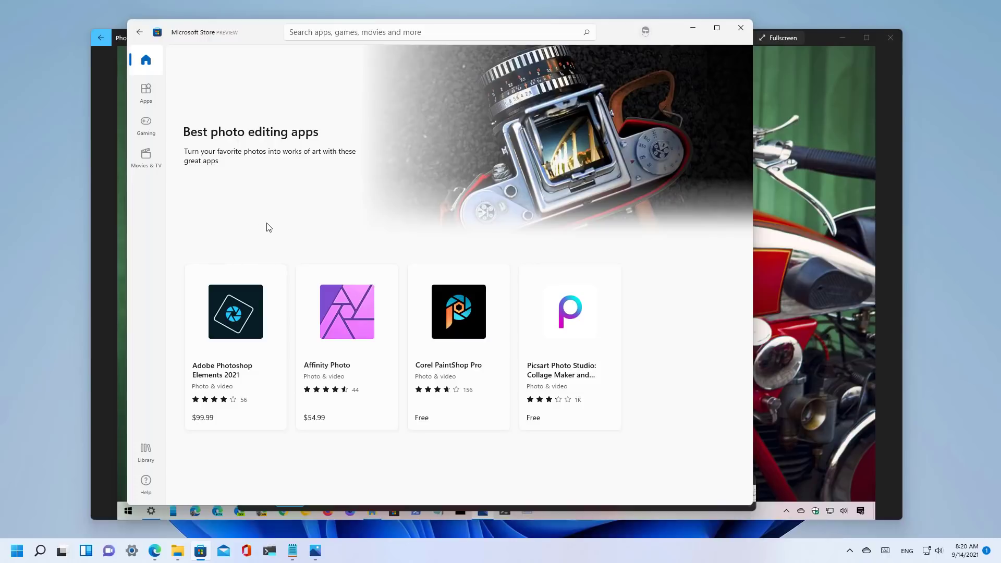
mouse_move(277, 225)
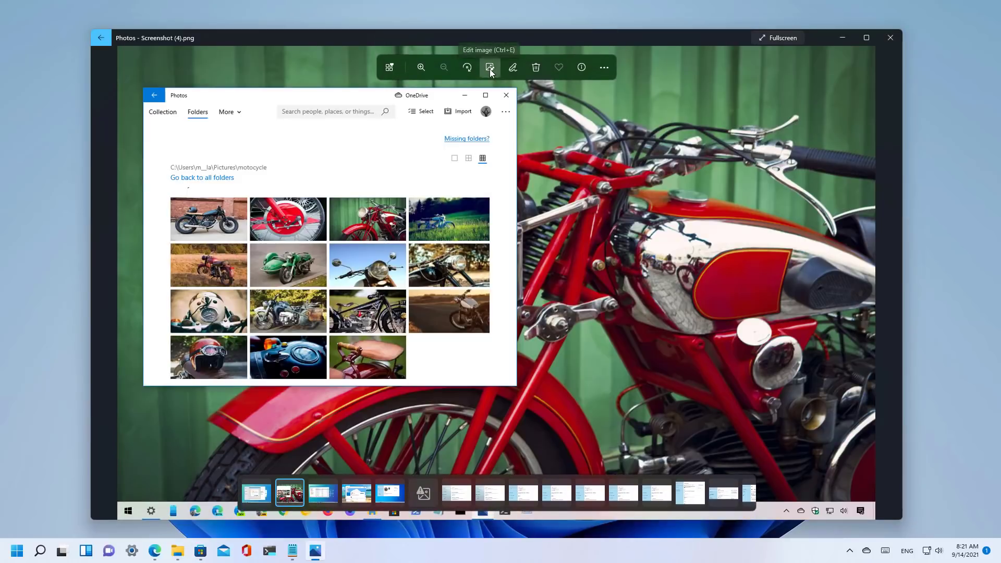
Open the screenshot in the editor on Crop & rotate, then switch to the Filter options.
left_click(490, 67)
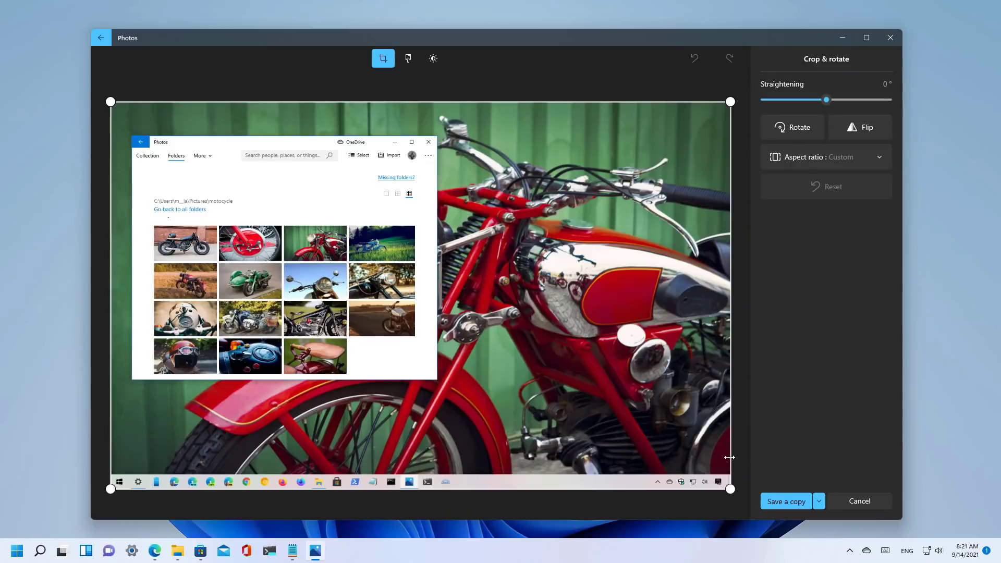
mouse_move(729, 488)
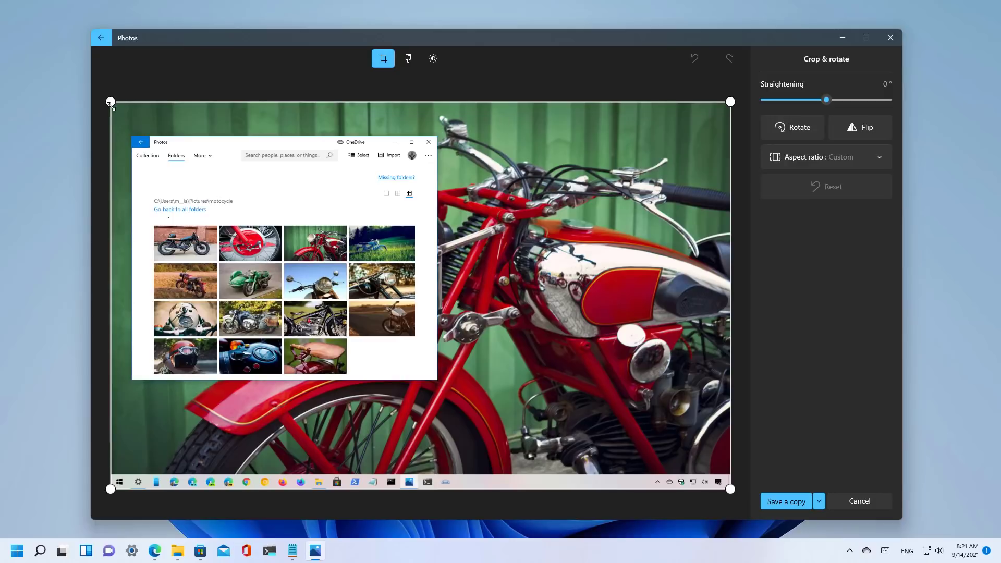
left_click(408, 58)
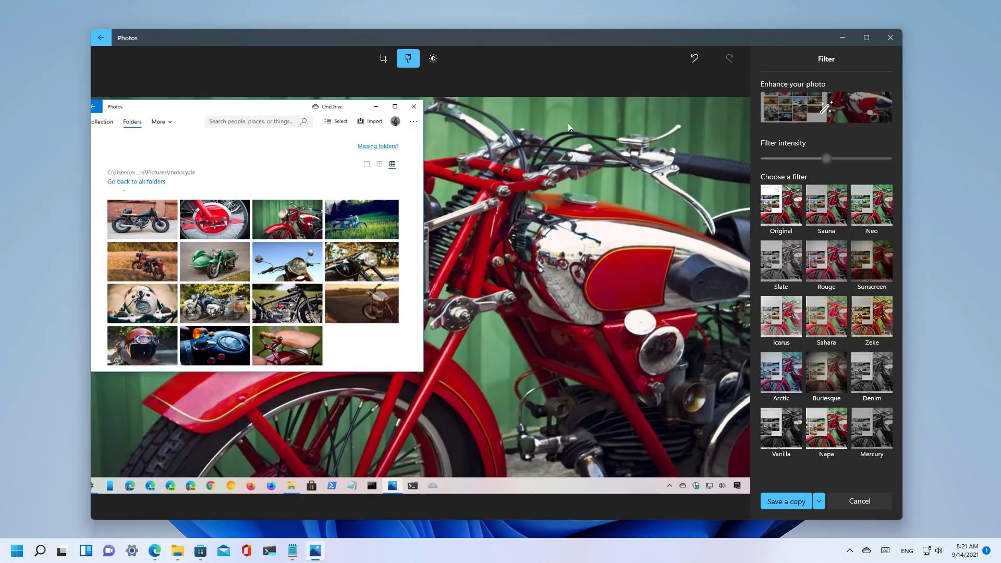
left_click(433, 58)
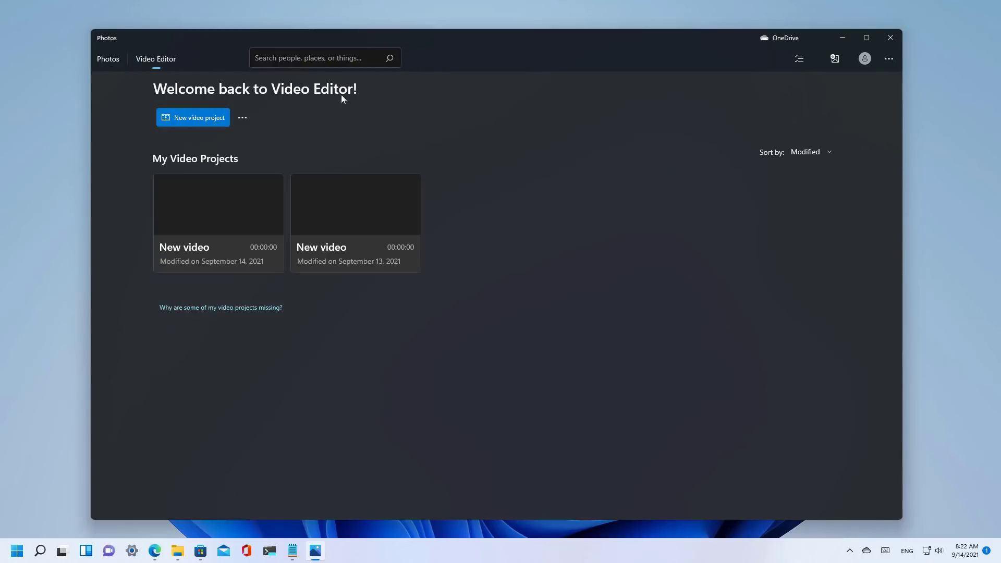
mouse_move(347, 120)
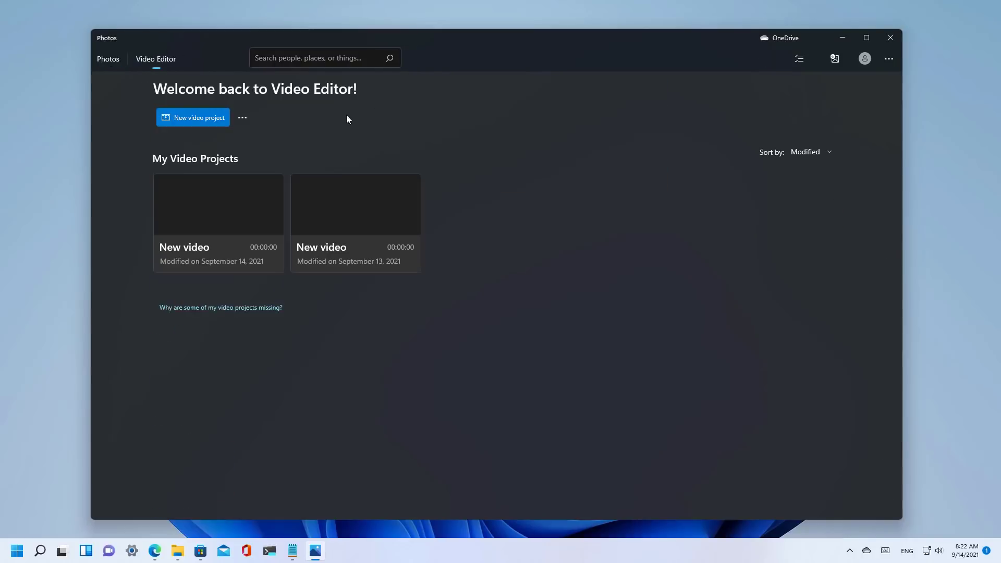
Create a Video Editor project and accept the default name 'New video'.
left_click(193, 117)
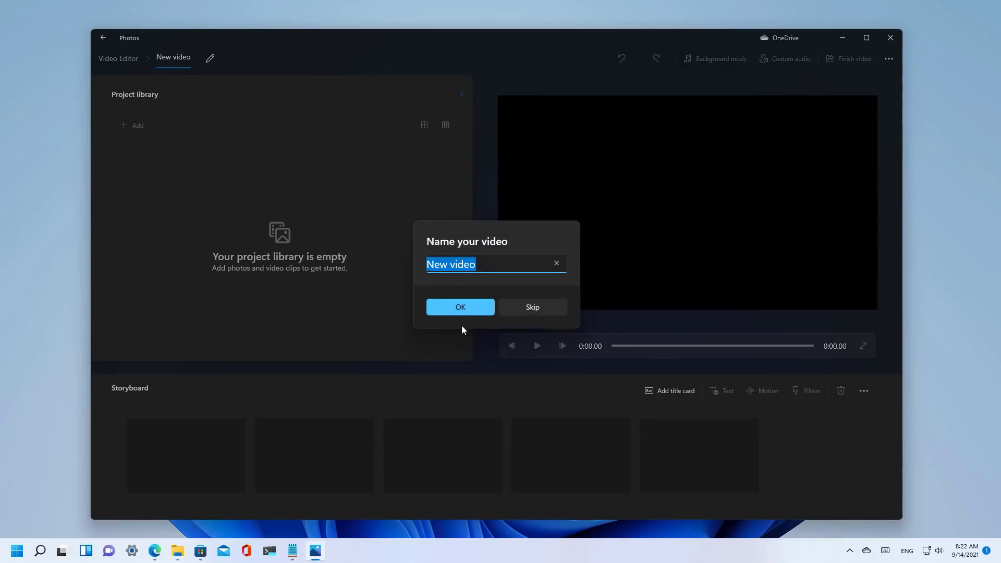
left_click(459, 307)
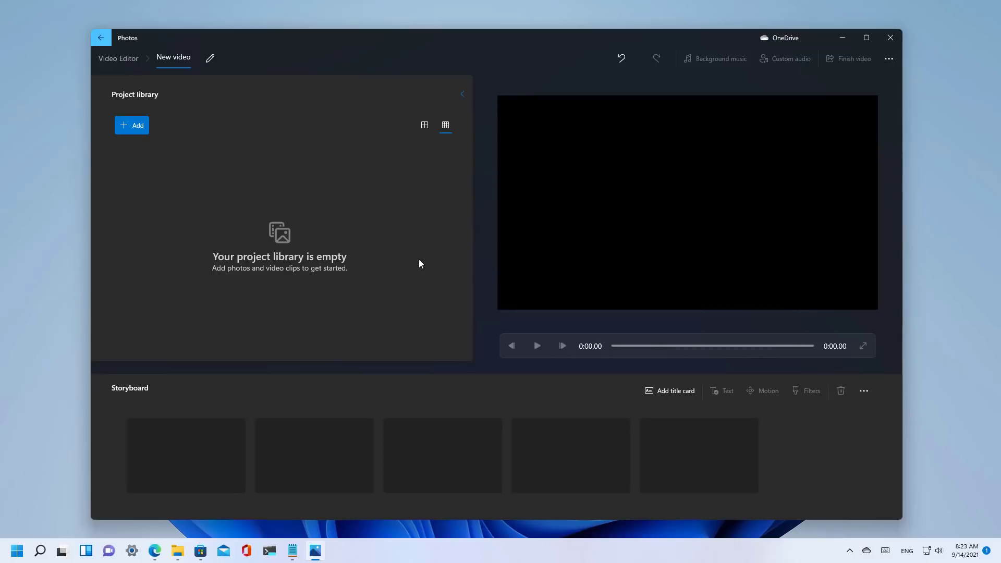
mouse_move(837, 79)
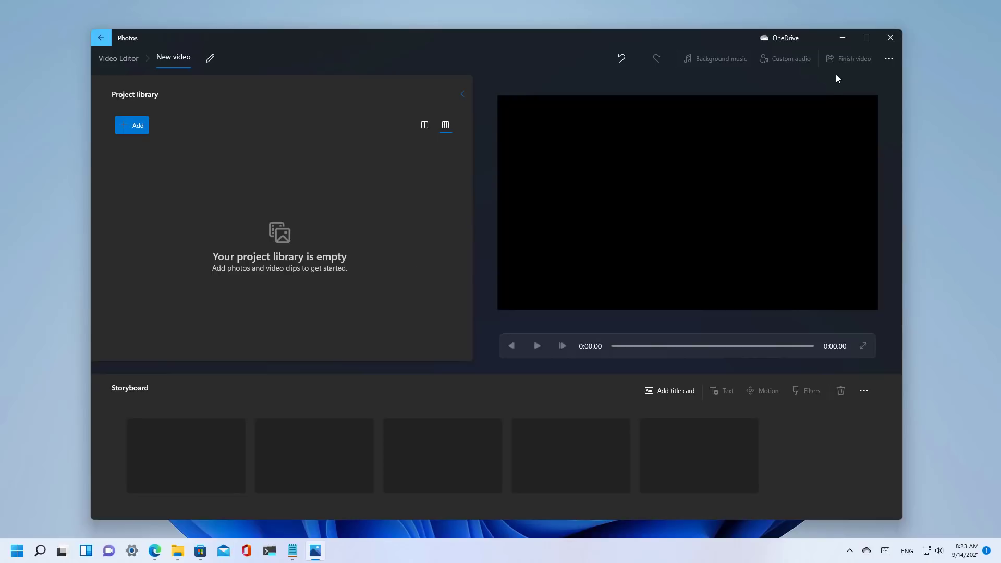